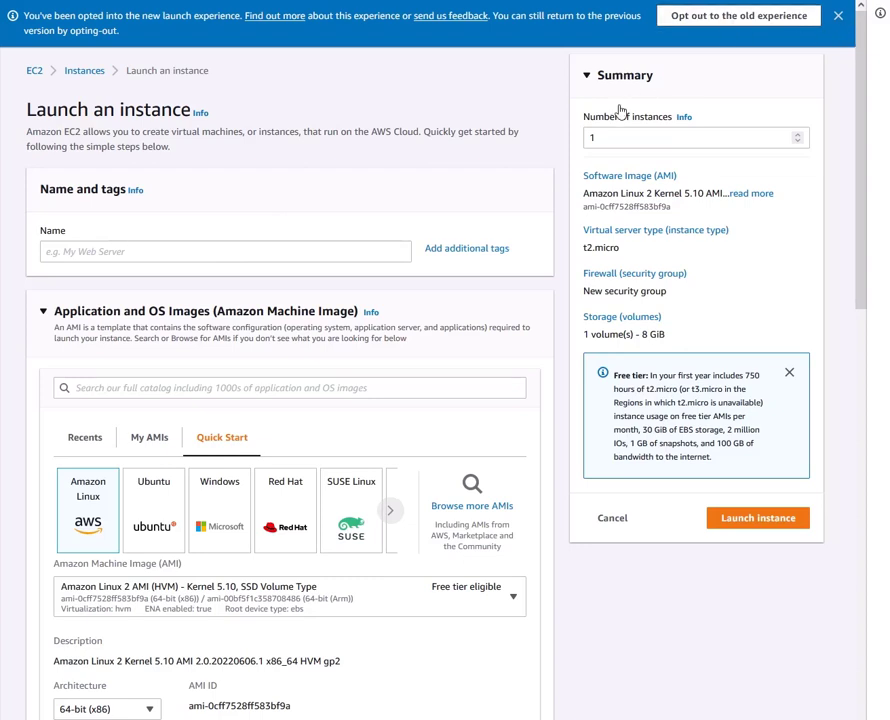
Step: Name the instance Kali and search the AWS Marketplace AMIs for a Kali Linux image
{"action": "left_click", "coordinate": [214, 252]}
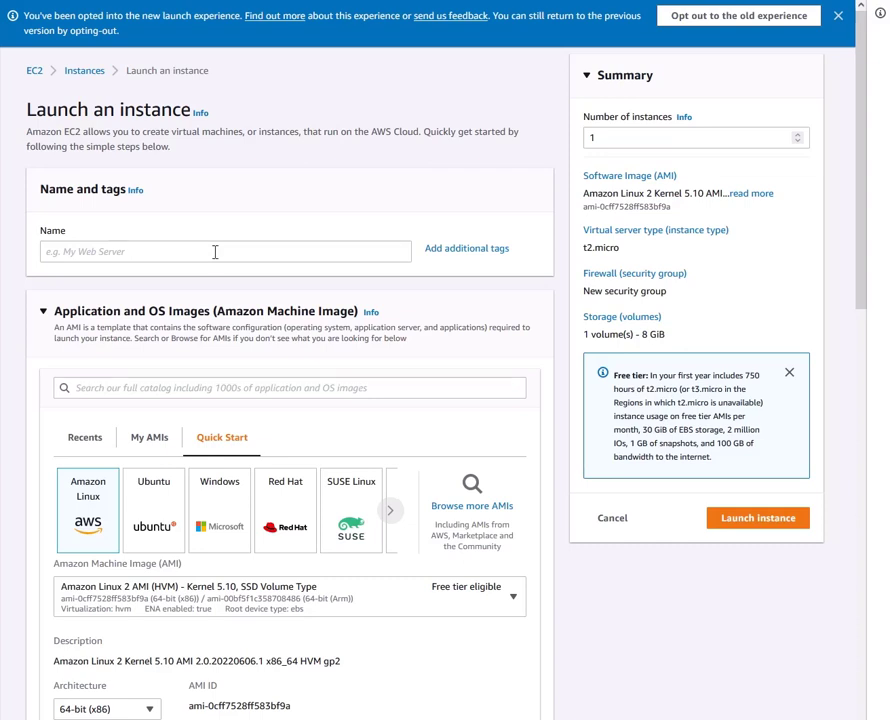
{"action": "type", "text": "Kali"}
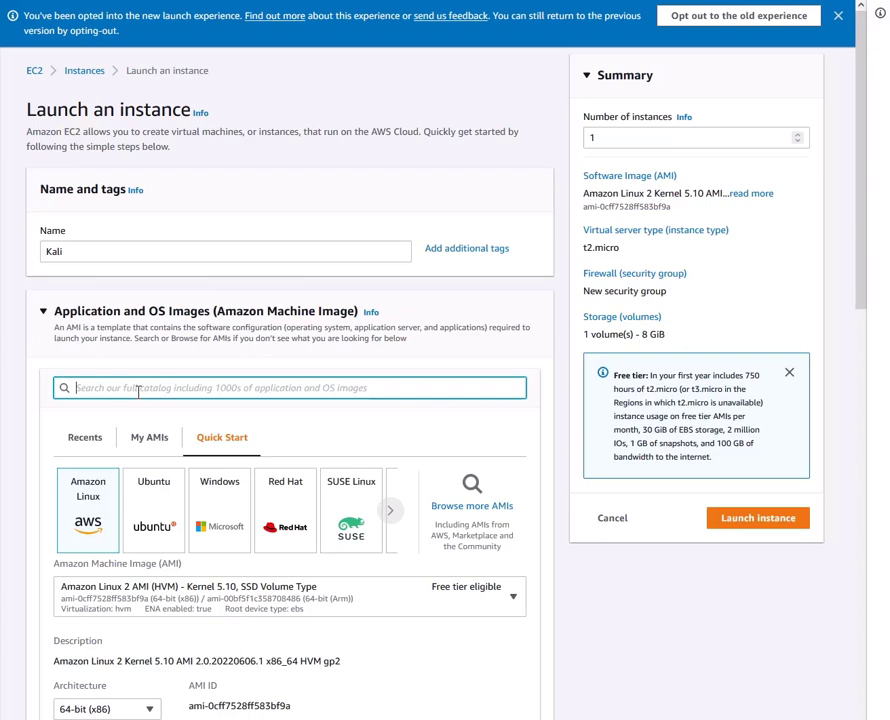
{"action": "type", "text": "kali"}
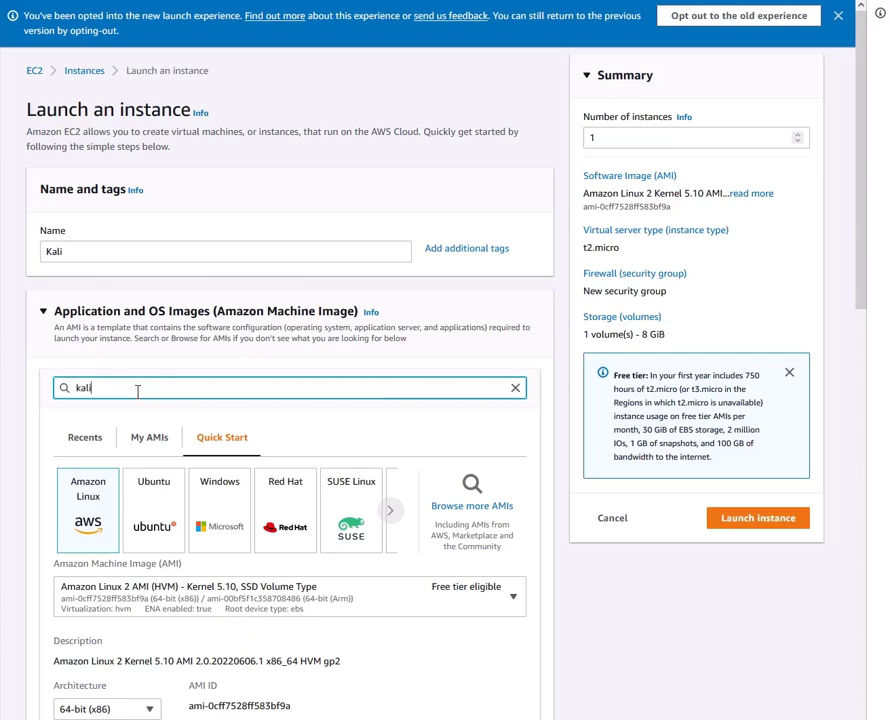
{"action": "left_click", "coordinate": [472, 504]}
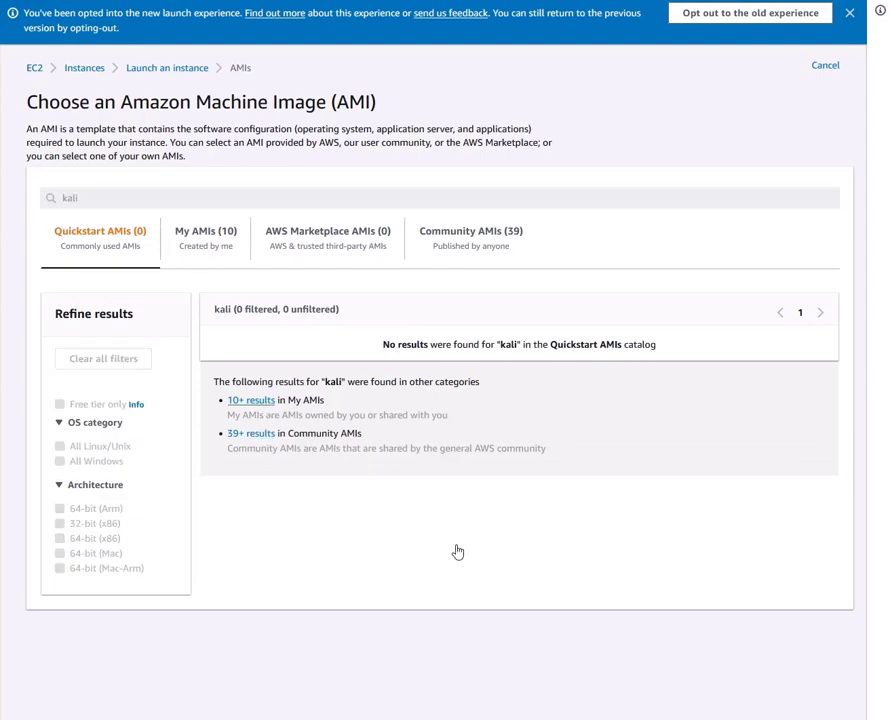
{"action": "left_click", "coordinate": [328, 236]}
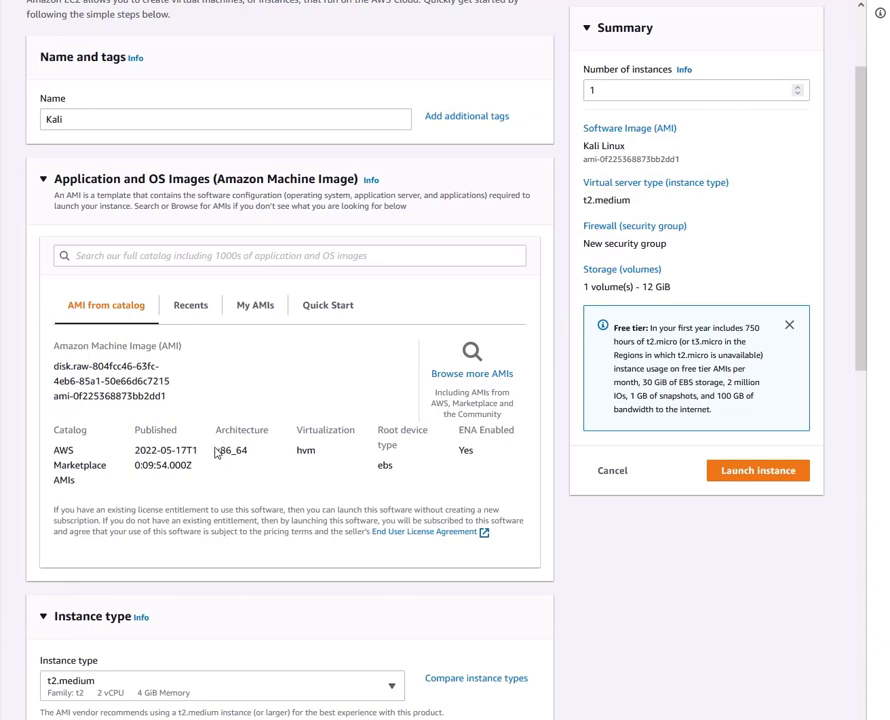
{"action": "scroll", "scroll_direction": "down", "scroll_amount": 3}
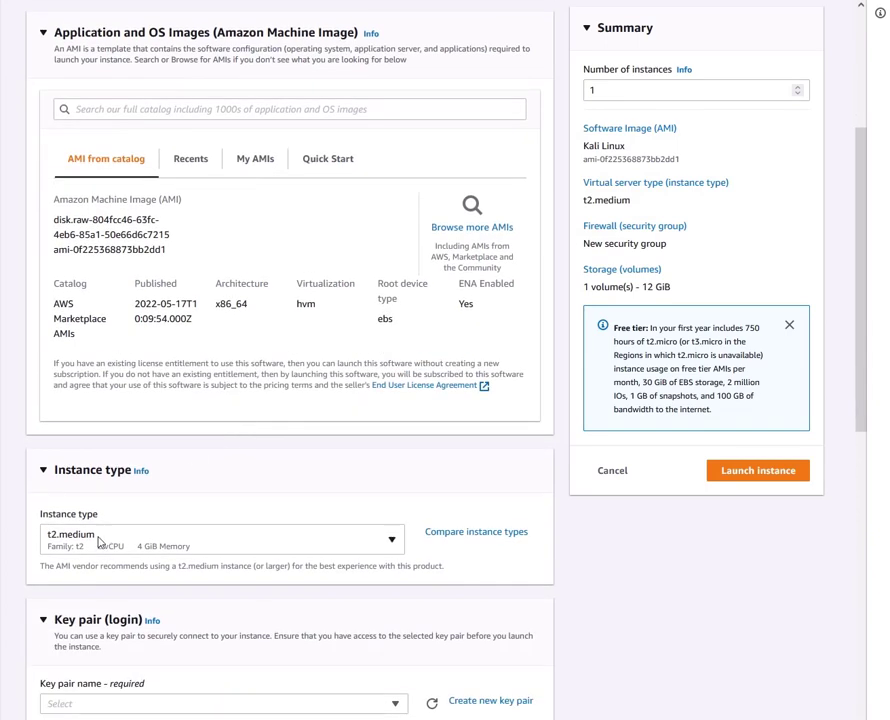
{"action": "mouse_move", "coordinate": [110, 548]}
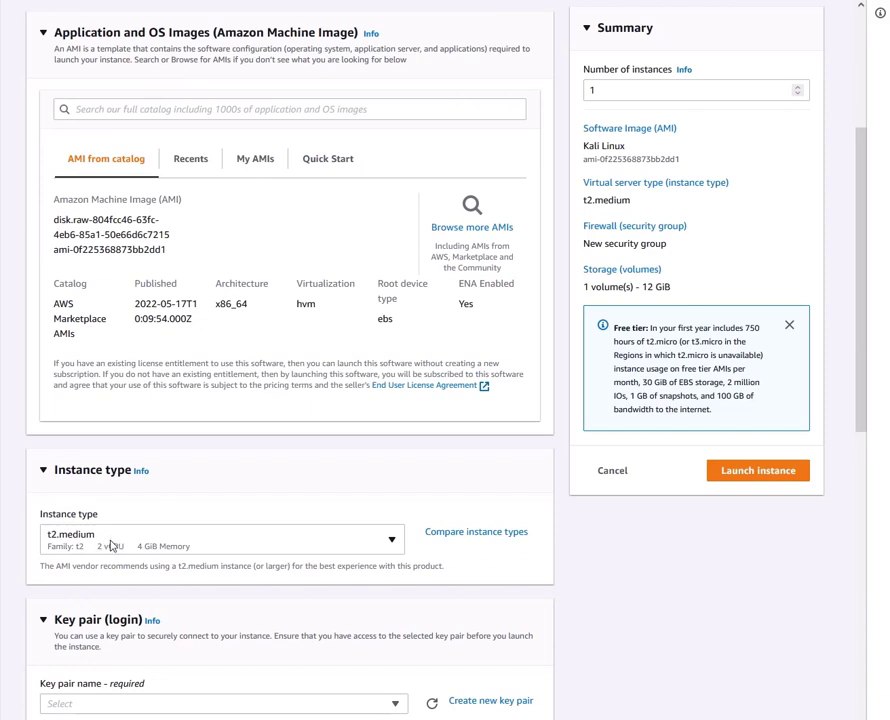
{"action": "mouse_move", "coordinate": [110, 546]}
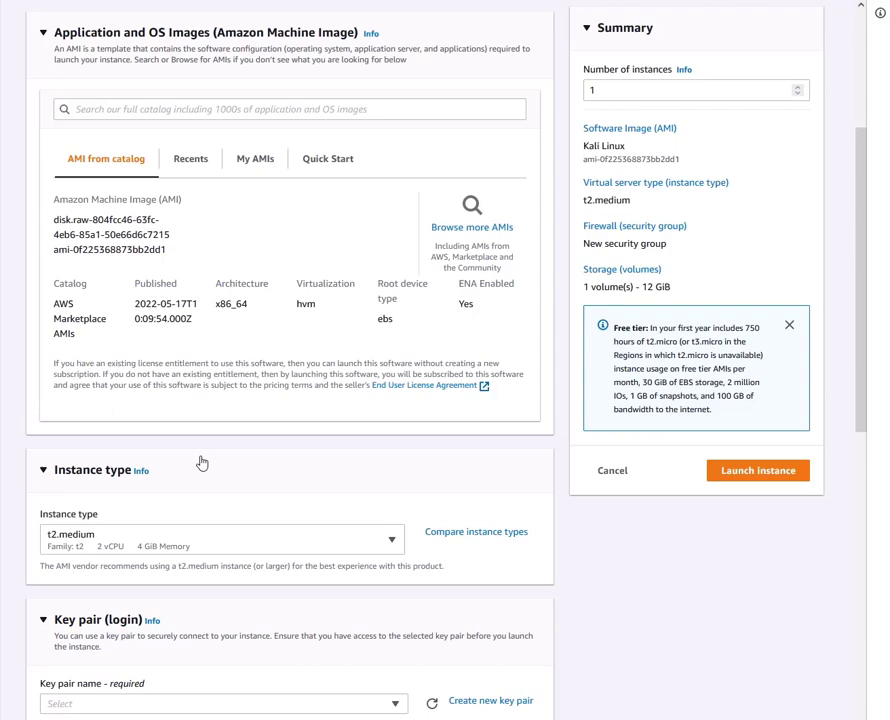
{"action": "scroll", "scroll_direction": "down", "scroll_amount": 3}
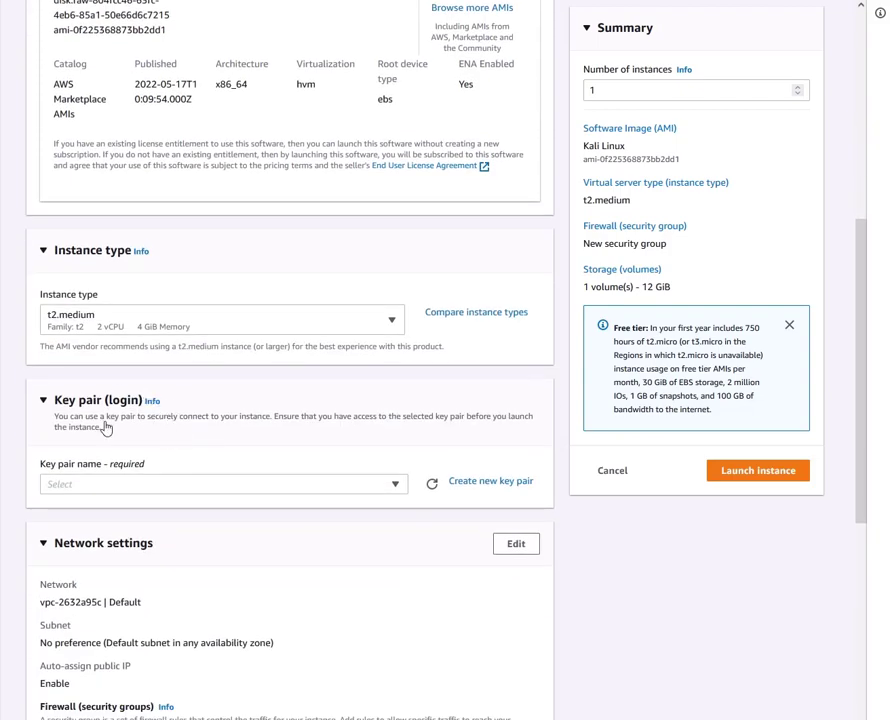
{"action": "mouse_move", "coordinate": [210, 488]}
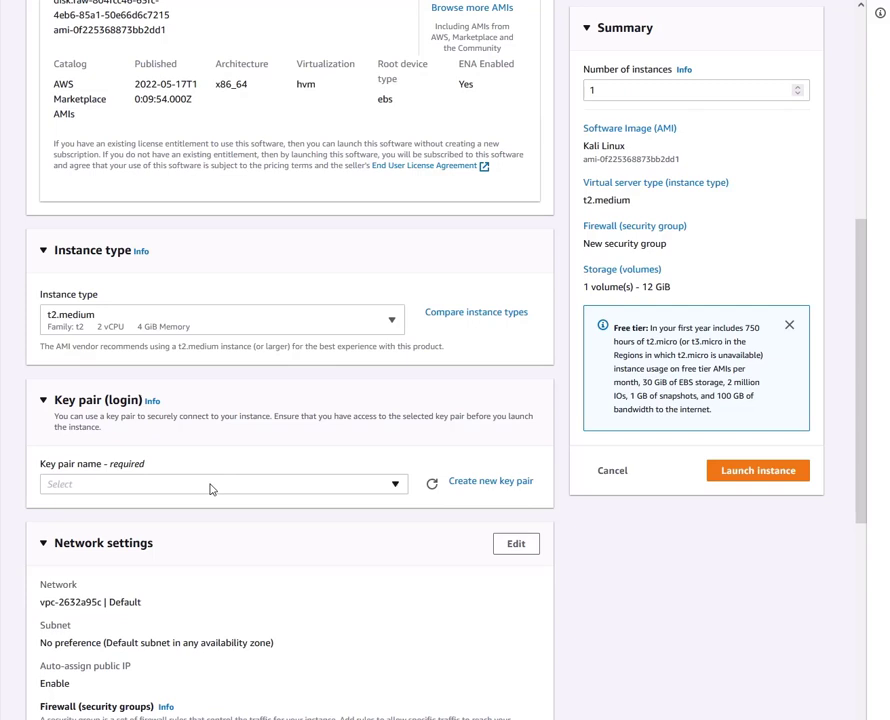
{"action": "mouse_move", "coordinate": [284, 488]}
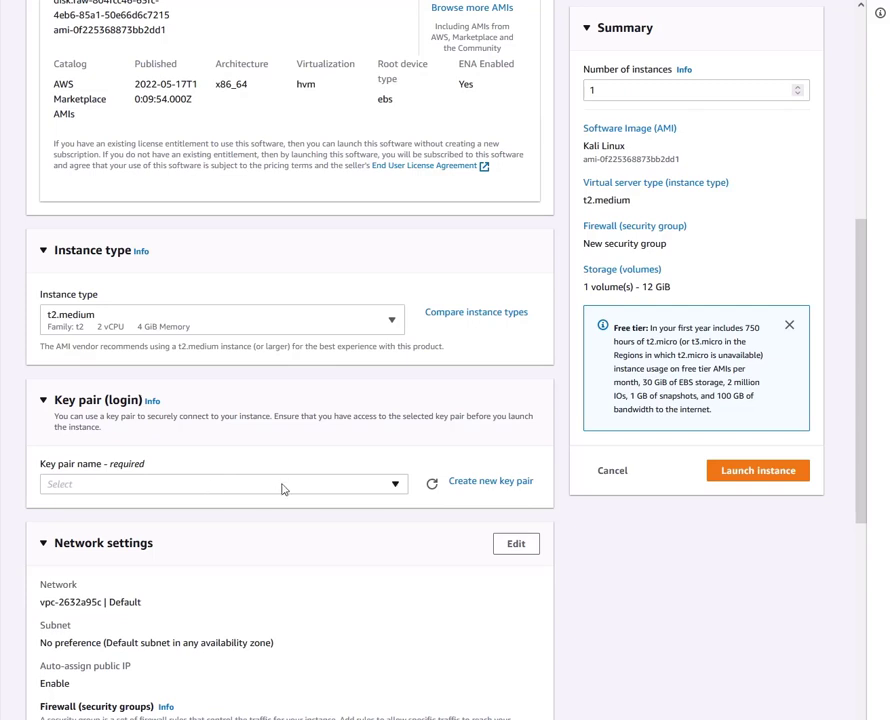
{"action": "mouse_move", "coordinate": [248, 496]}
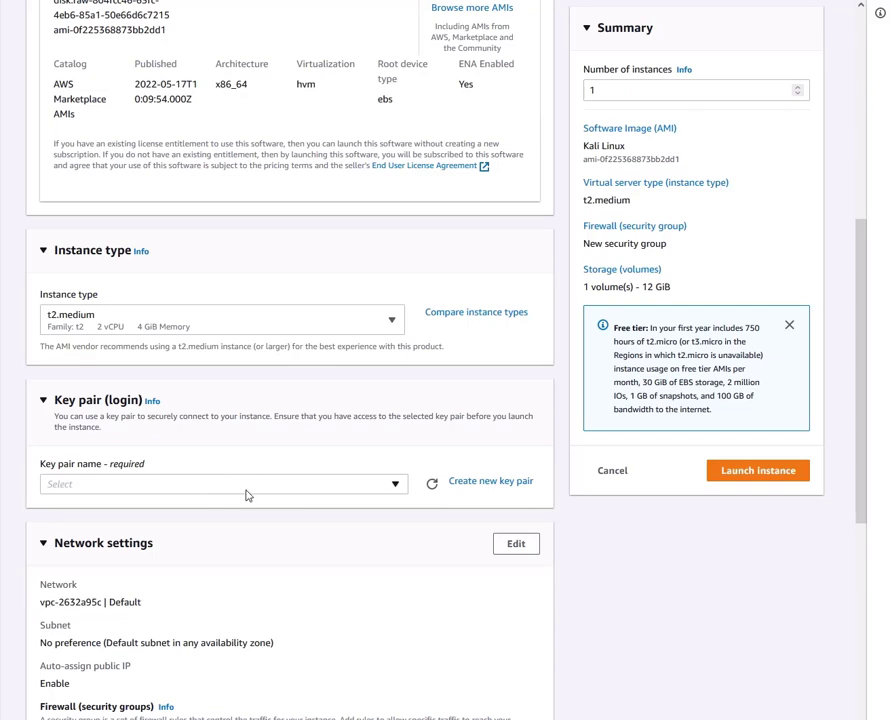
{"action": "scroll", "scroll_direction": "down", "scroll_amount": 3}
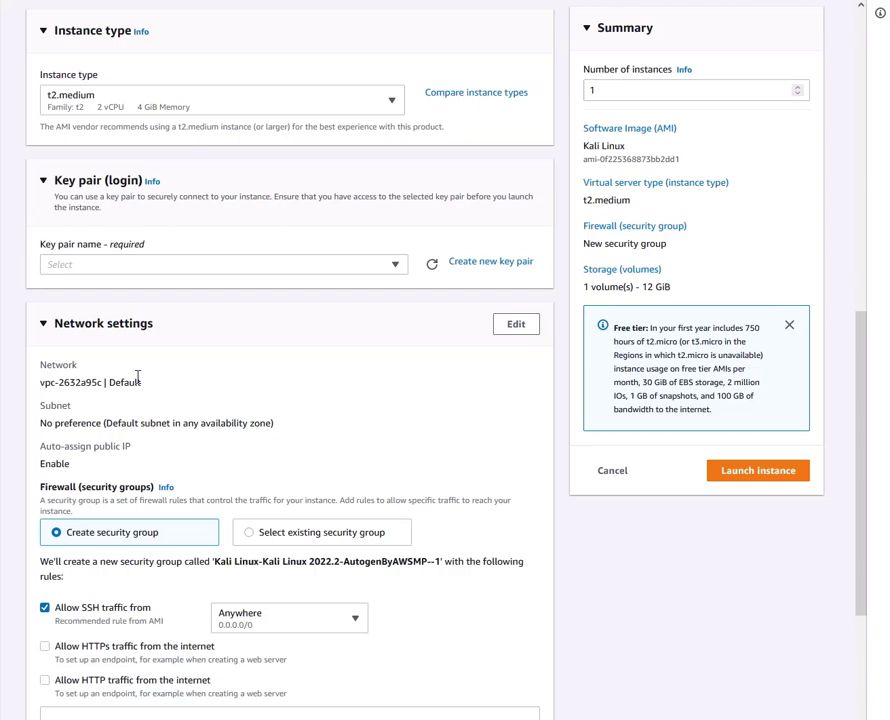
{"action": "mouse_move", "coordinate": [48, 446]}
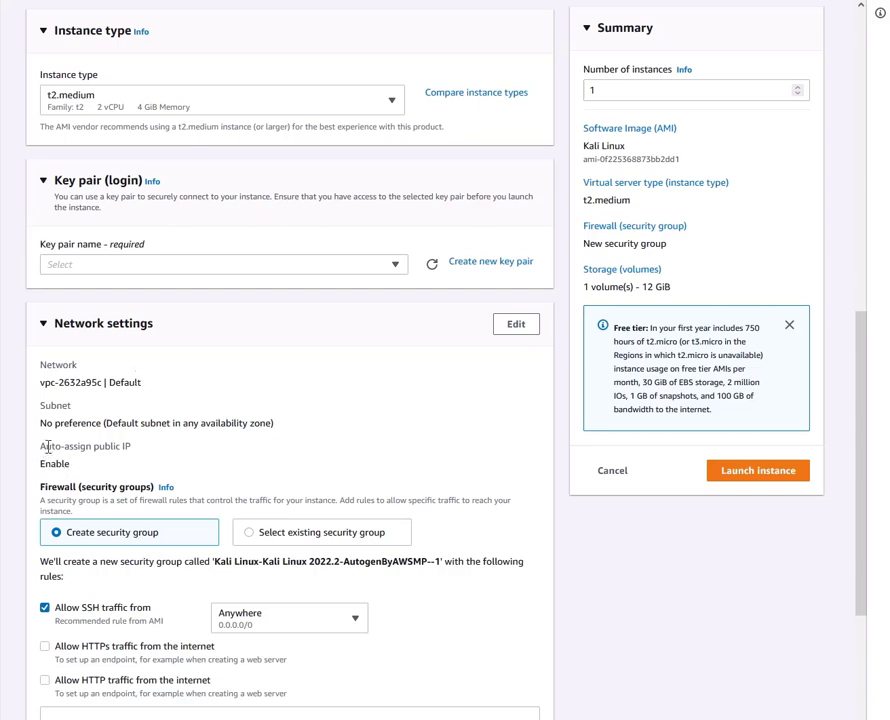
{"action": "left_click_drag", "start_coordinate": [42, 446], "coordinate": [70, 464]}
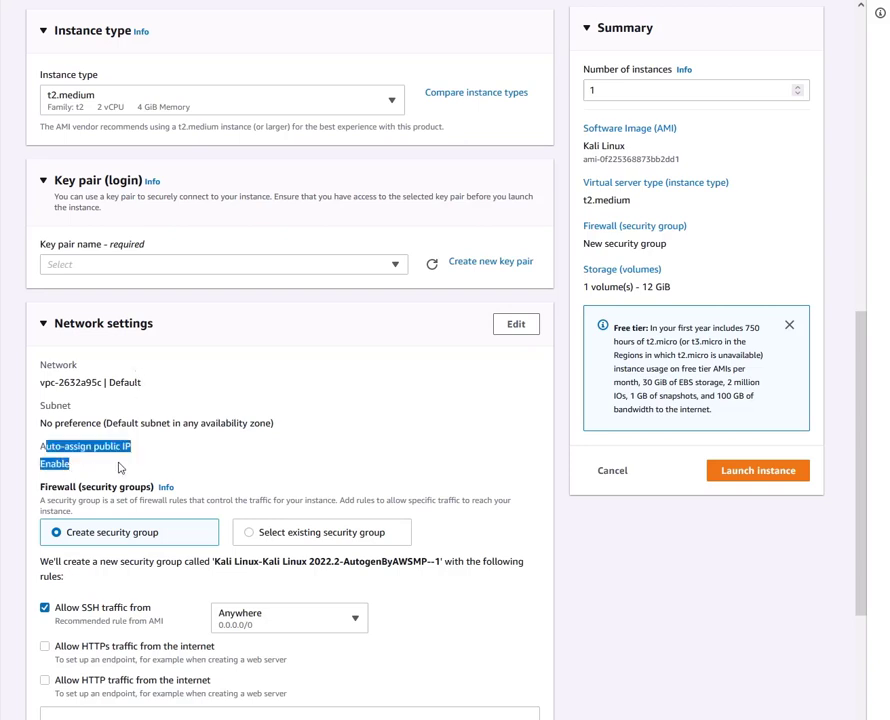
{"action": "scroll", "scroll_direction": "down", "scroll_amount": 3}
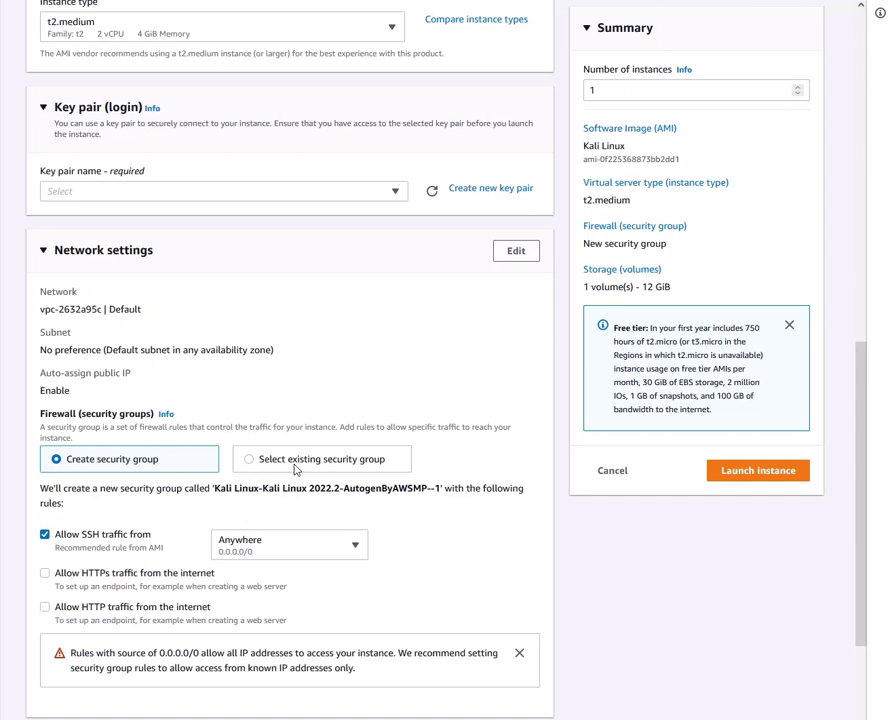
{"action": "mouse_move", "coordinate": [294, 470]}
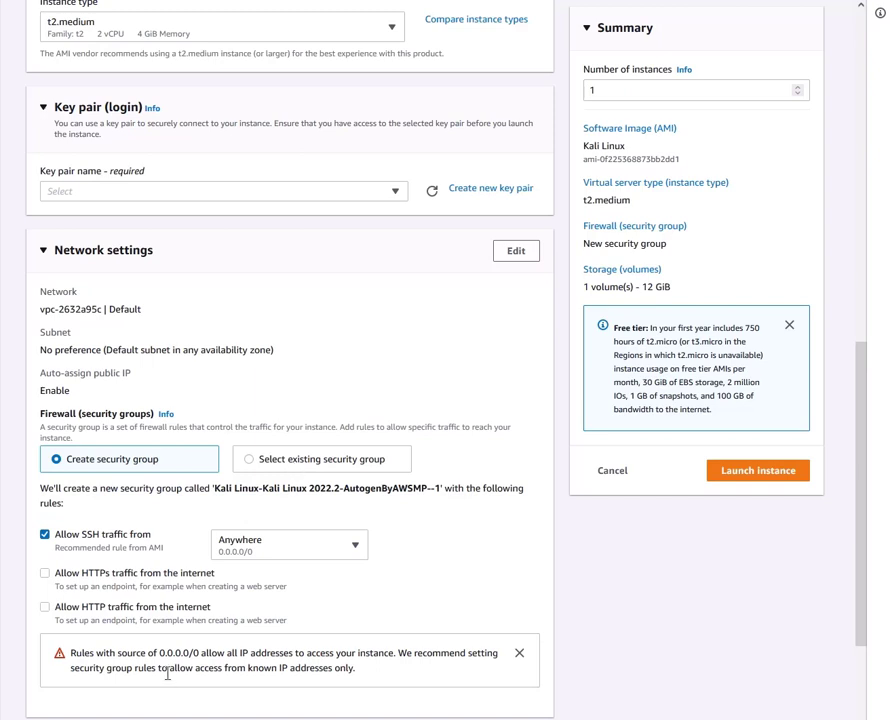
{"action": "double_click", "coordinate": [176, 652]}
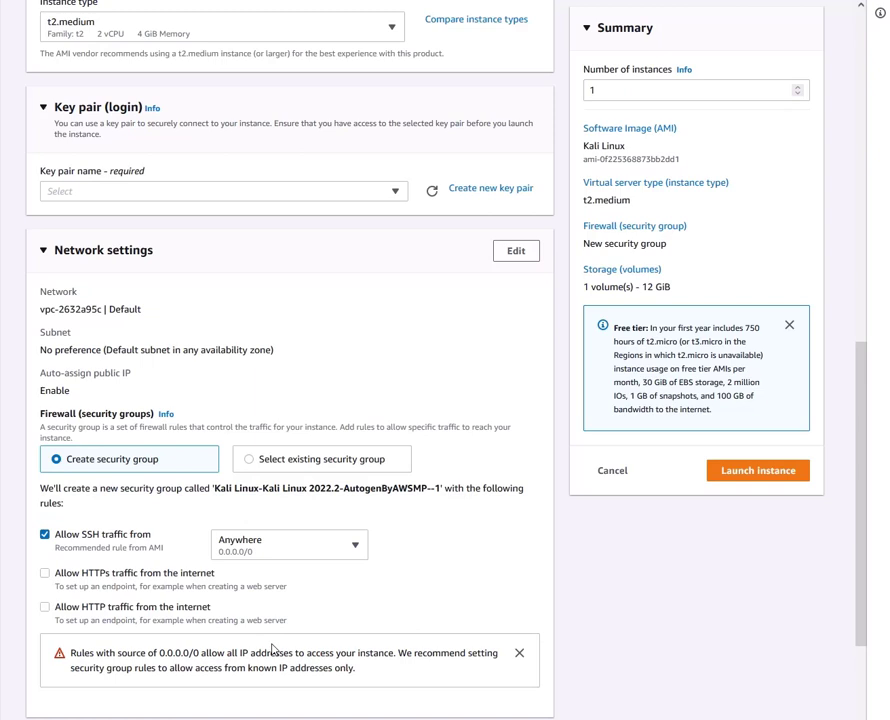
{"action": "mouse_move", "coordinate": [290, 518]}
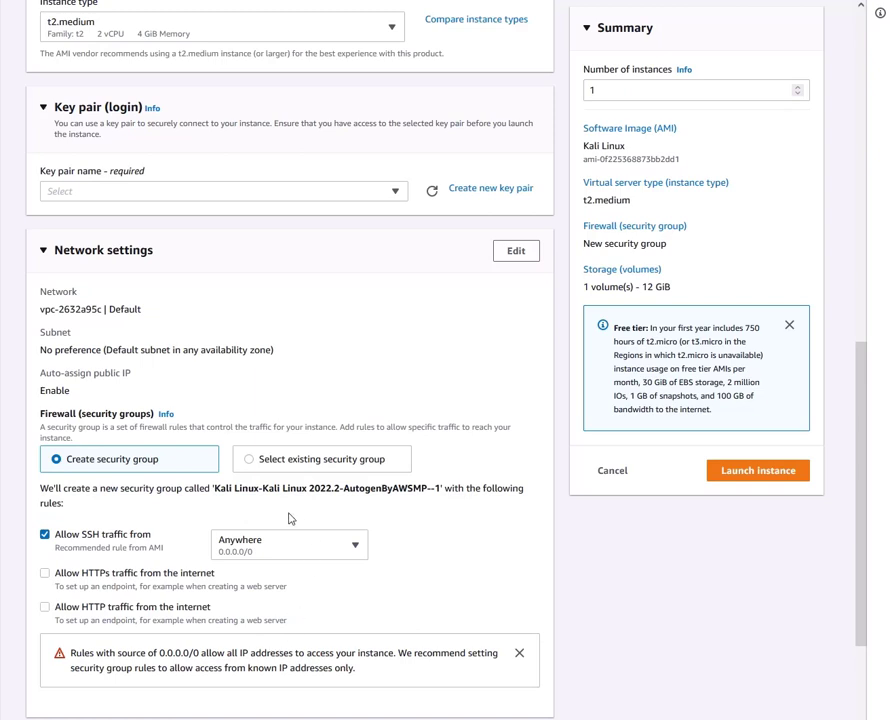
{"action": "mouse_move", "coordinate": [272, 486]}
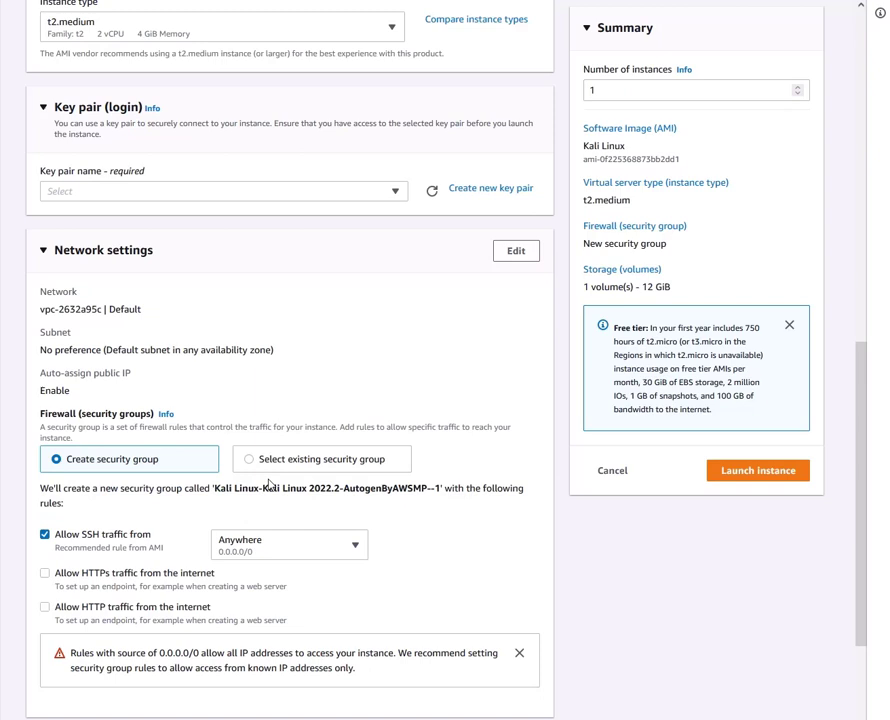
{"action": "mouse_move", "coordinate": [270, 486]}
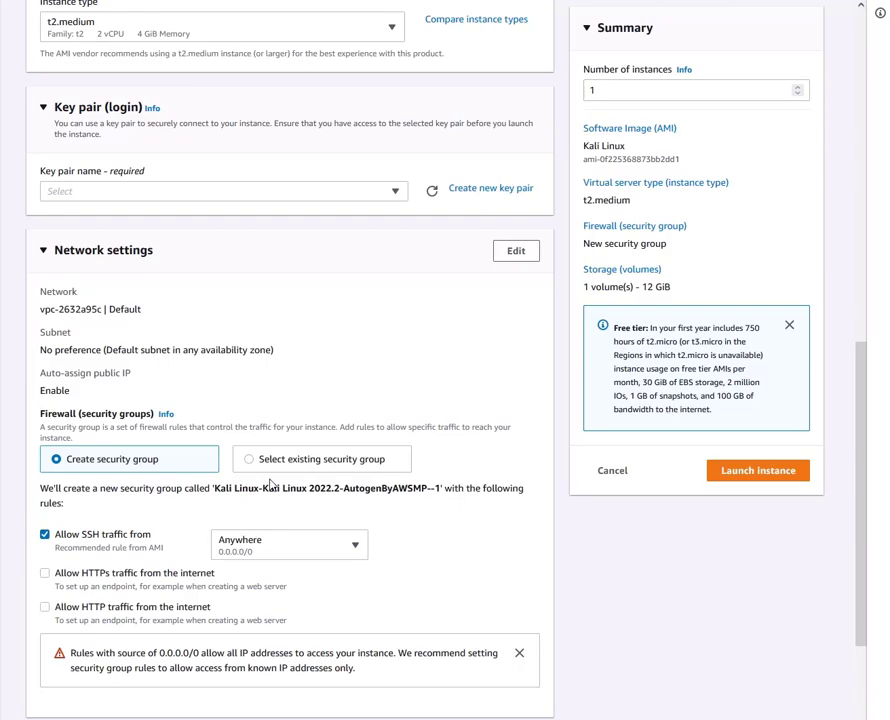
{"action": "left_click", "coordinate": [756, 470]}
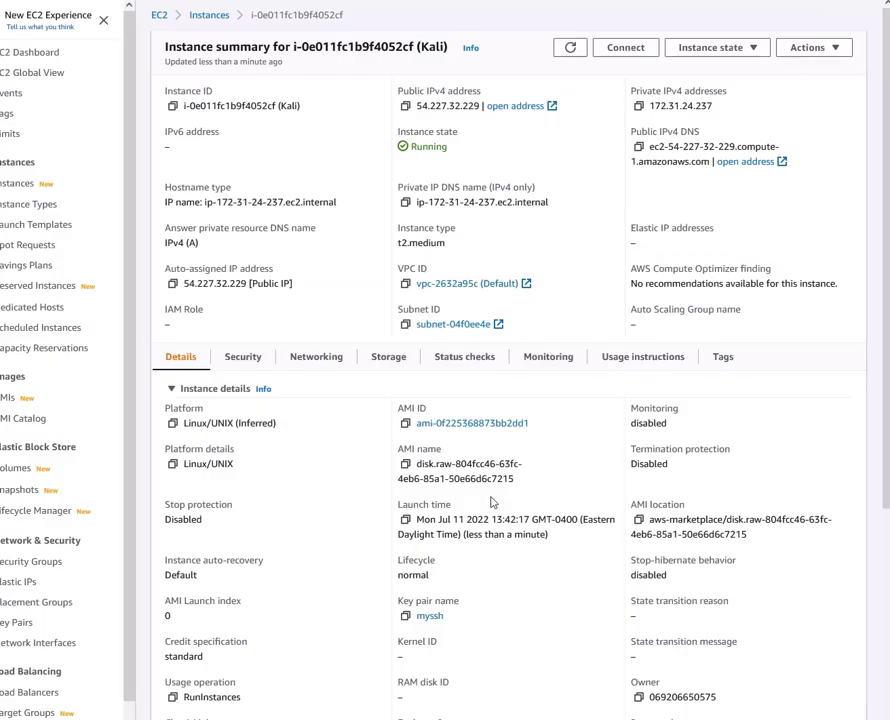
{"action": "mouse_move", "coordinate": [484, 172]}
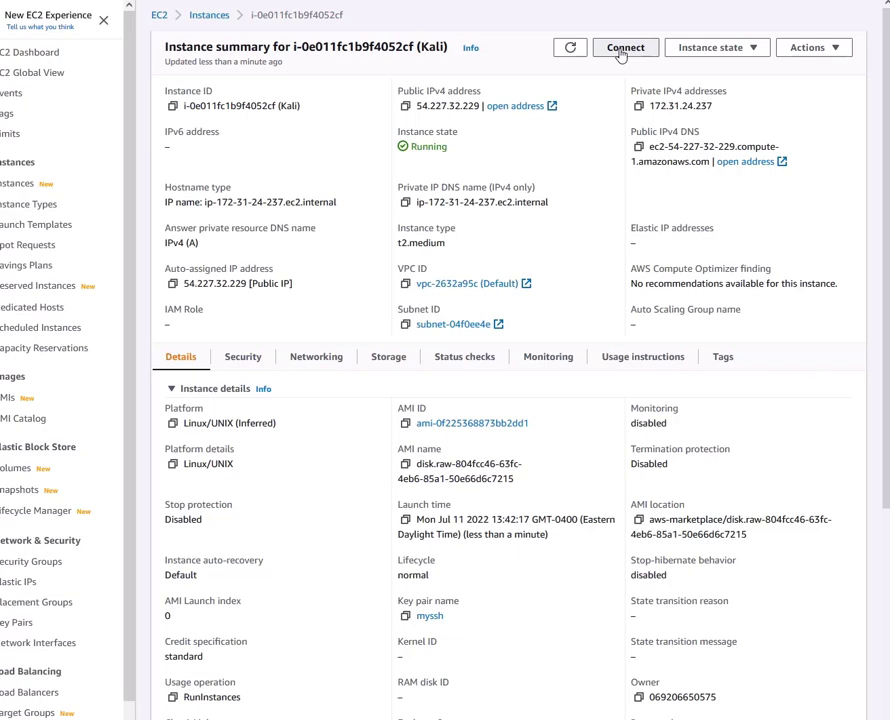
Step: Go to the Kali instance's Connect page to view the SSH client command
{"action": "left_click", "coordinate": [624, 48]}
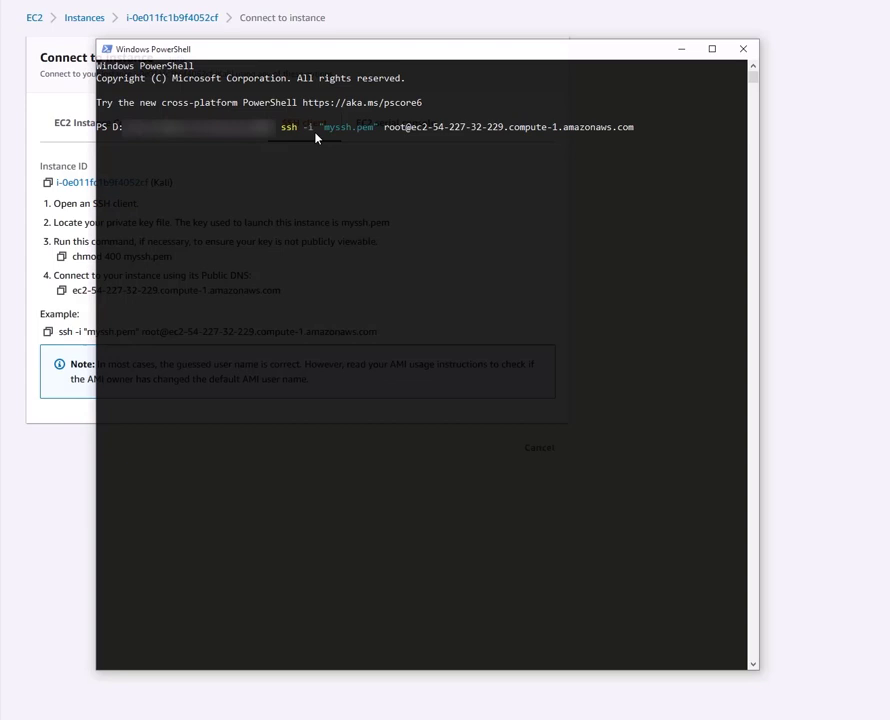
{"action": "mouse_move", "coordinate": [392, 150]}
{"action": "type", "text": "kali"}
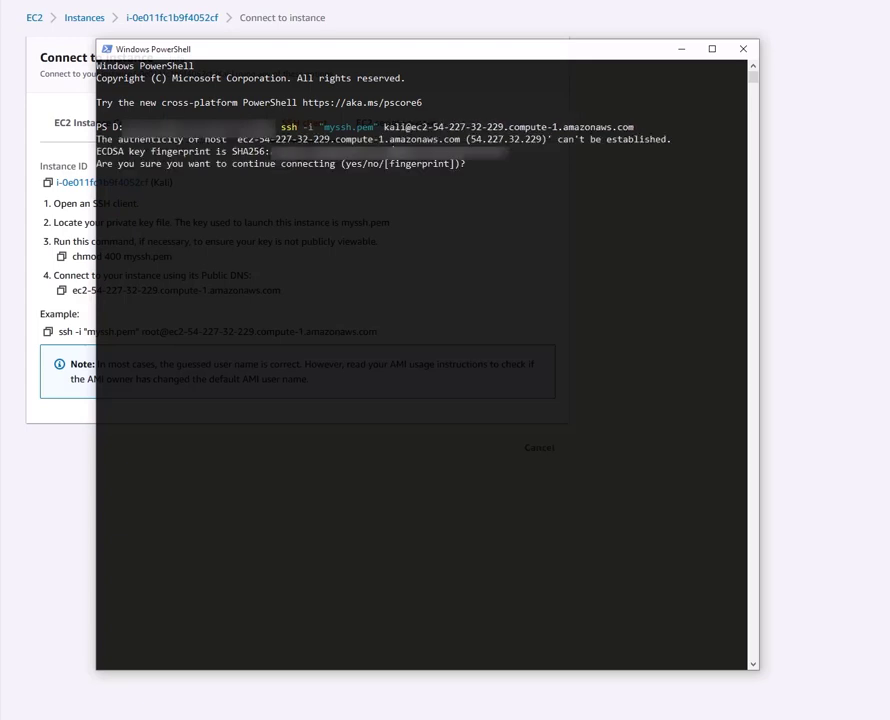
Step: Accept the SSH fingerprint, change the kali user's password with sudo passwd kali, and start apt-get
{"action": "type", "text": "yes"}
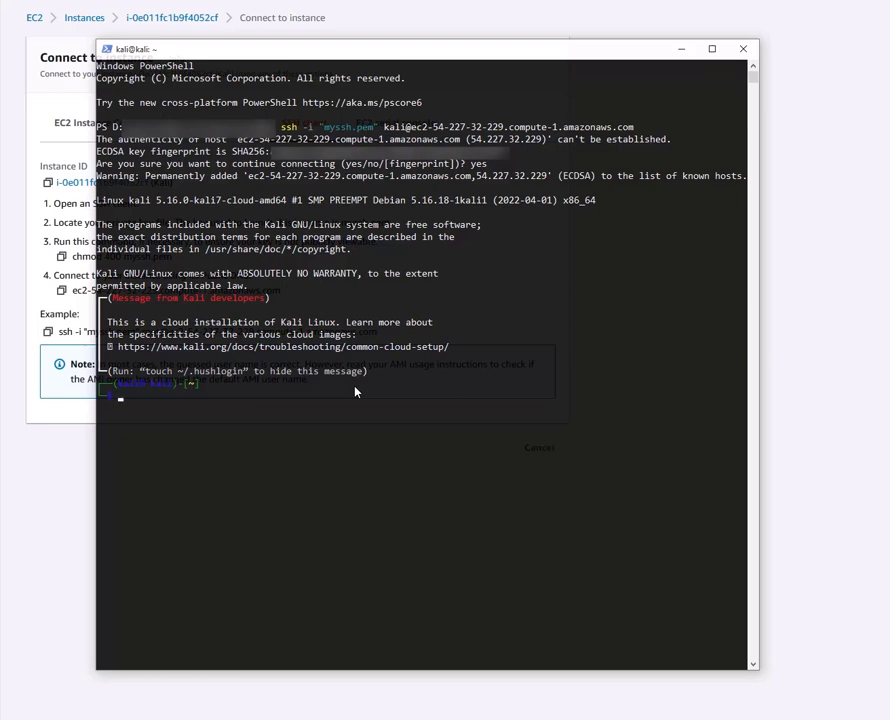
{"action": "type", "text": "sudo"}
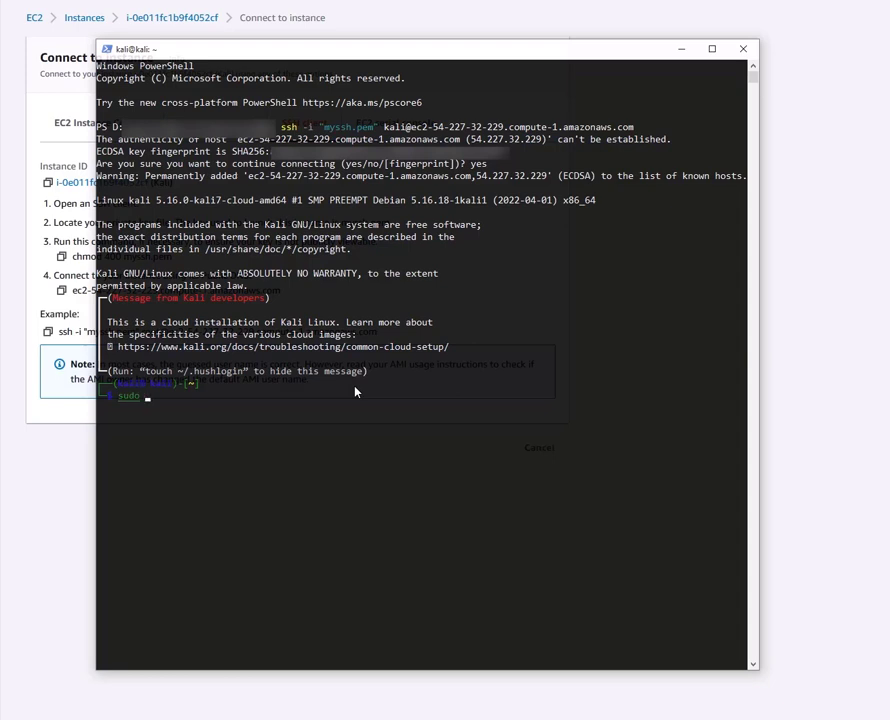
{"action": "type", "text": "passwd kali"}
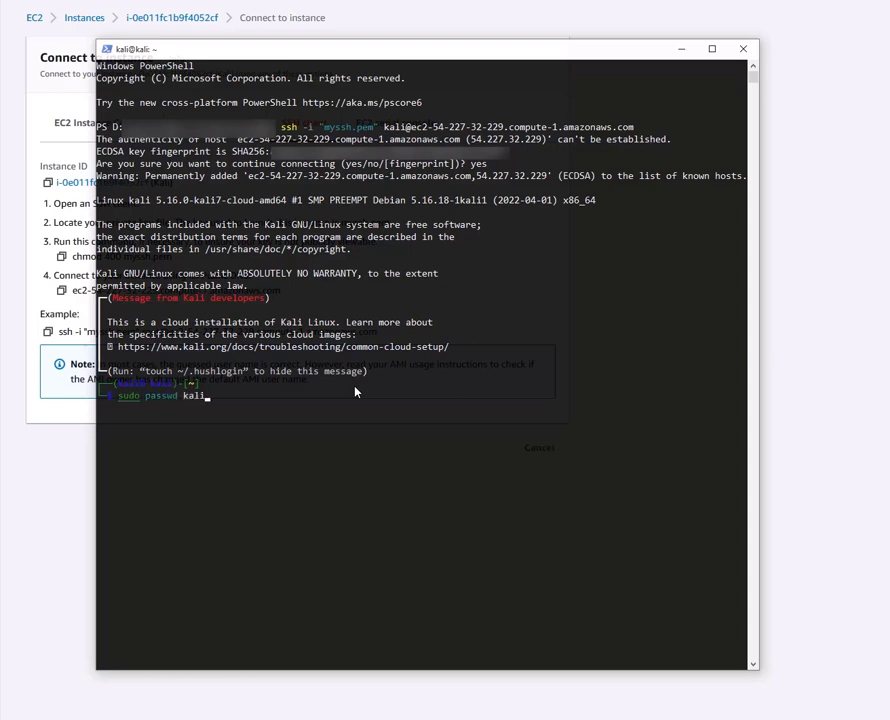
{"action": "key", "text": "Enter"}
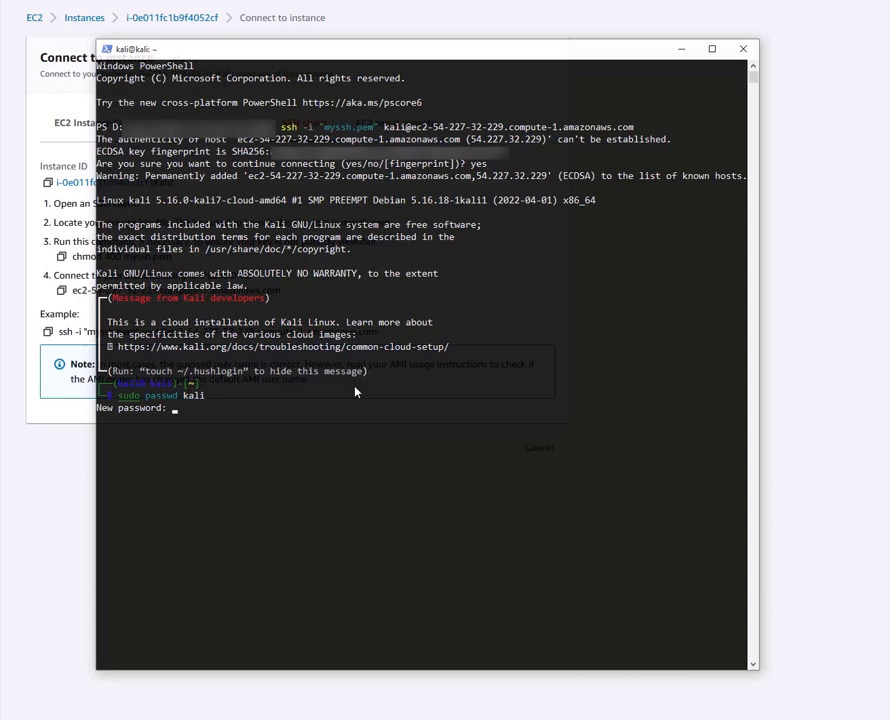
{"action": "key", "text": "Enter"}
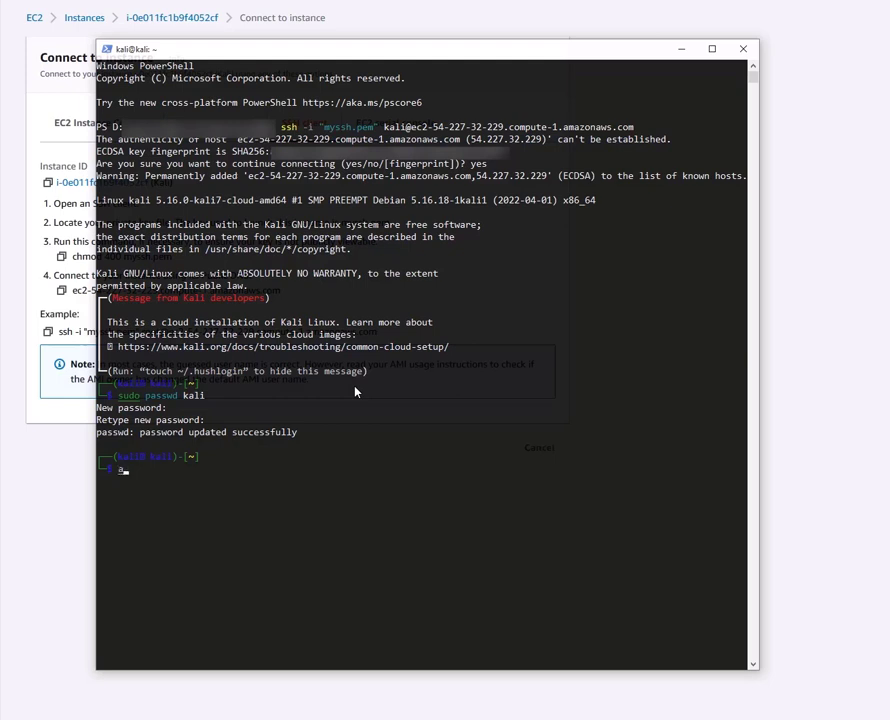
{"action": "type", "text": "sudo apt-get update"}
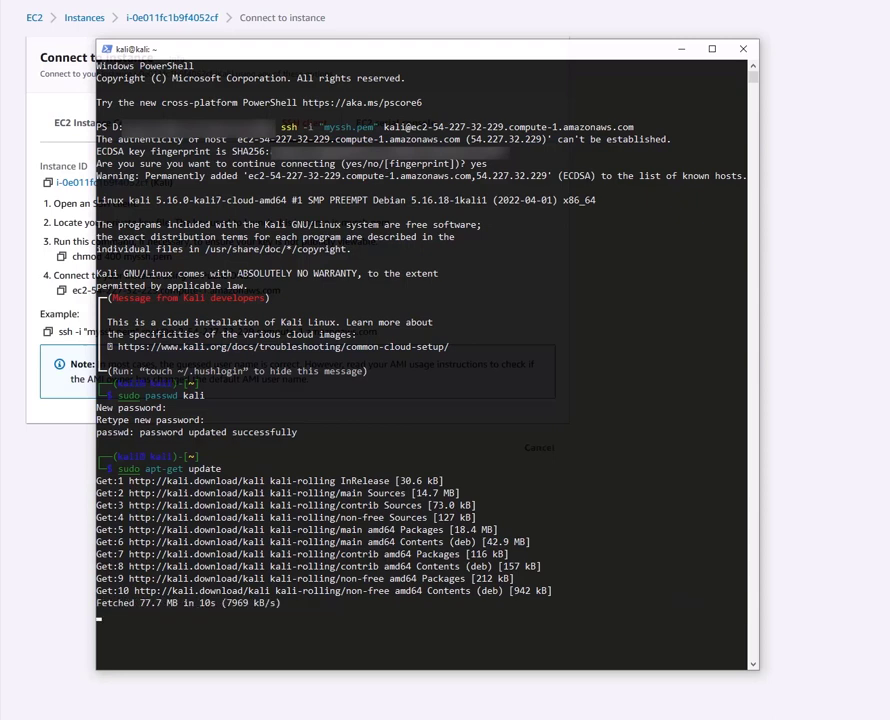
{"action": "mouse_move", "coordinate": [230, 618]}
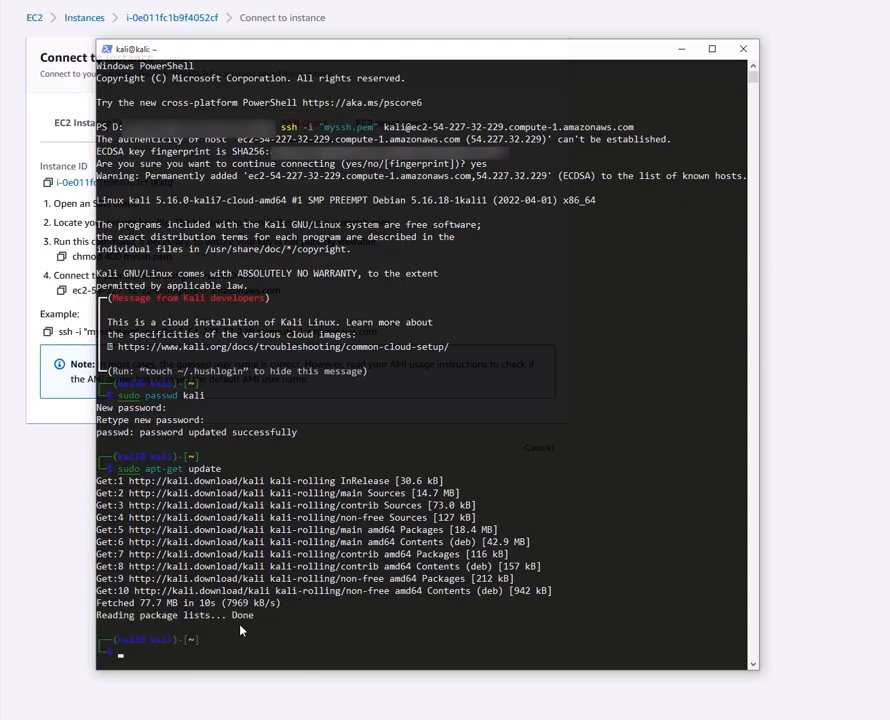
Step: Install xrdp, lxde-core, lxde and tigervnc-standalone-server with sudo apt-get install -y
{"action": "type", "text": "sudo apt-get install xrdp lxde-core lxde tigervnc-standalone-server -y"}
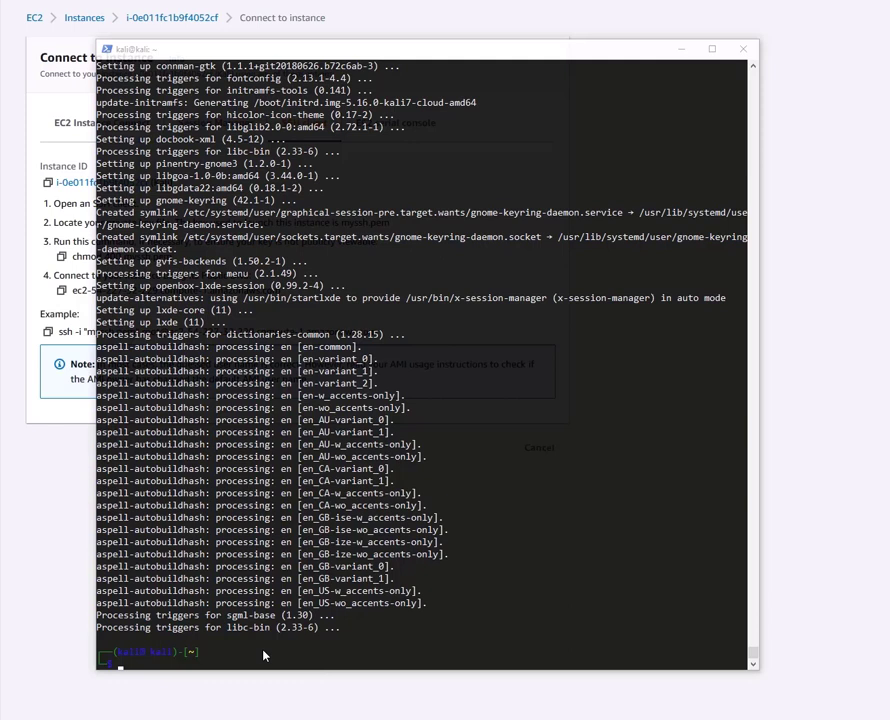
{"action": "mouse_move", "coordinate": [228, 672]}
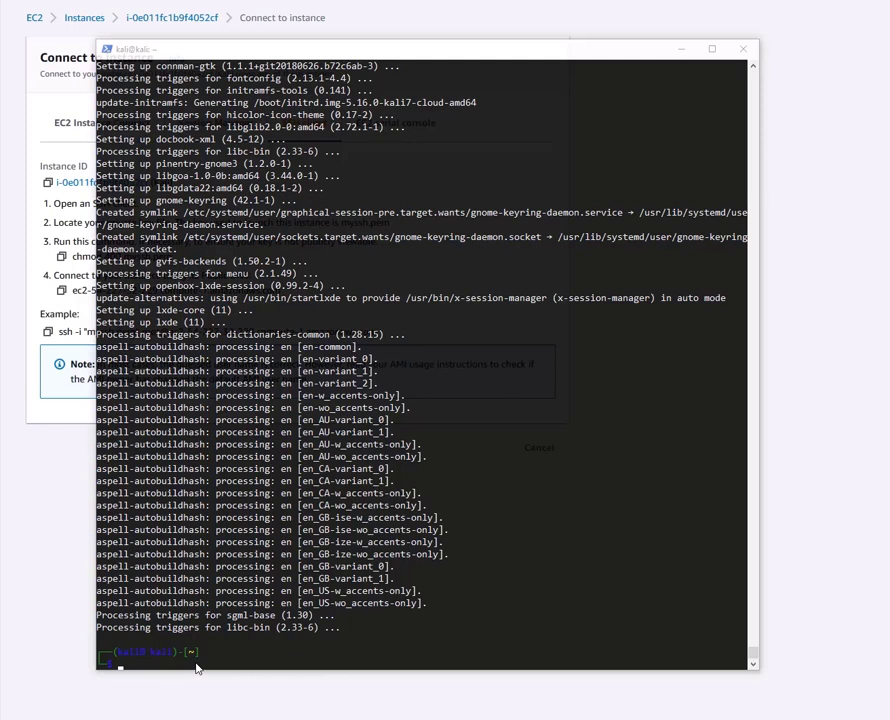
Step: Set allowed_users=kali in /etc/X11/Xwrapper.config via sed, enable xrdp at boot, and return to the instance summary
{"action": "type", "text": "sudo sed -i 's/allowed_users=.*/allowed_users=kali/' /etc/X11/Xwrapper.config"}
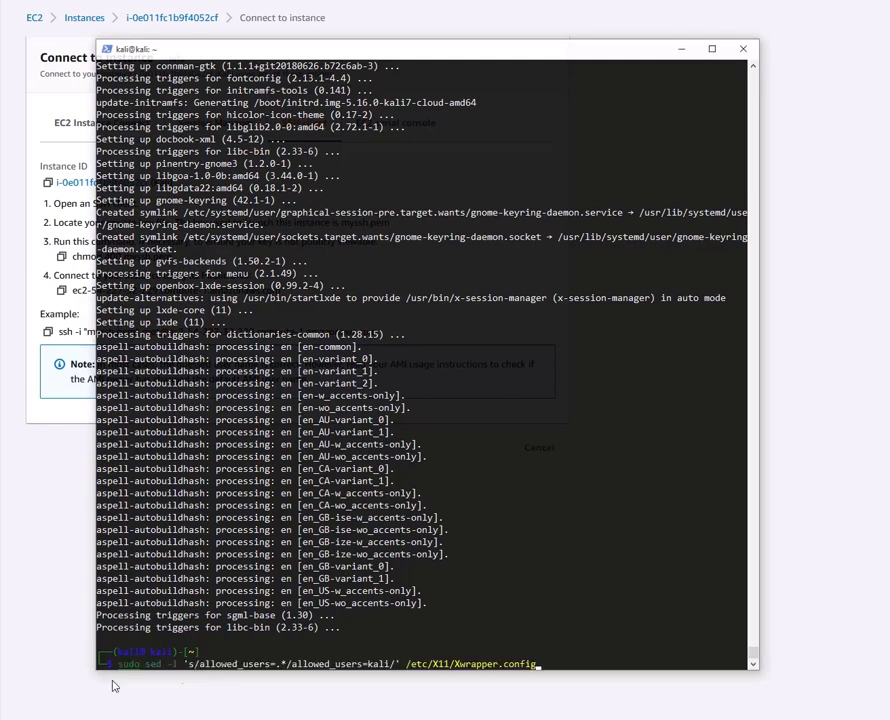
{"action": "mouse_move", "coordinate": [490, 486]}
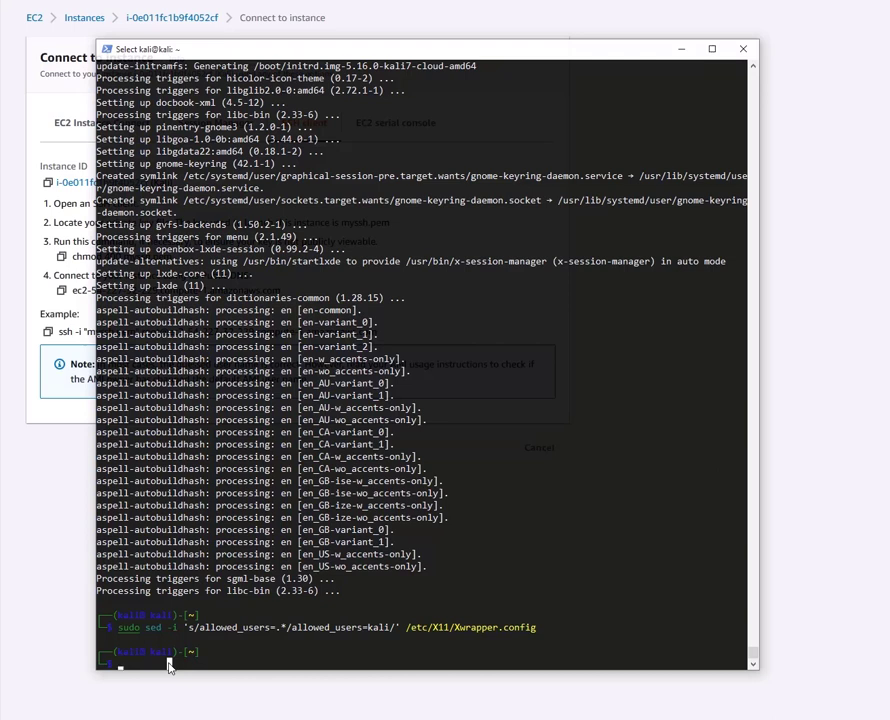
{"action": "type", "text": "sudo sed -i 's/allowed_users=.*/allowed_users=kali/' /etc/X11/Xwrapper.config"}
{"action": "type", "text": "sudo systemctl enable xrdp"}
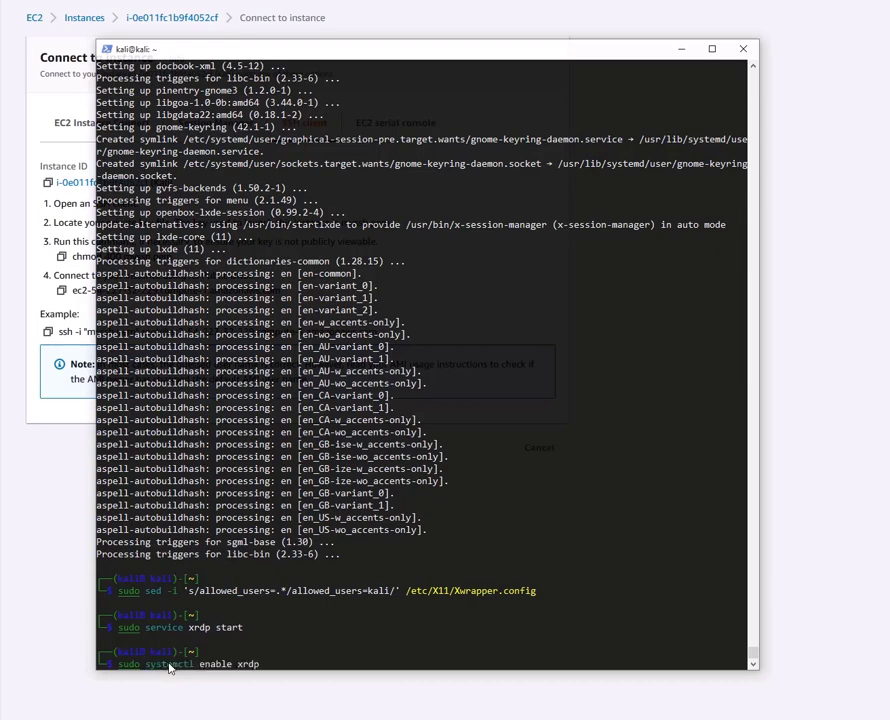
{"action": "key", "text": "Return"}
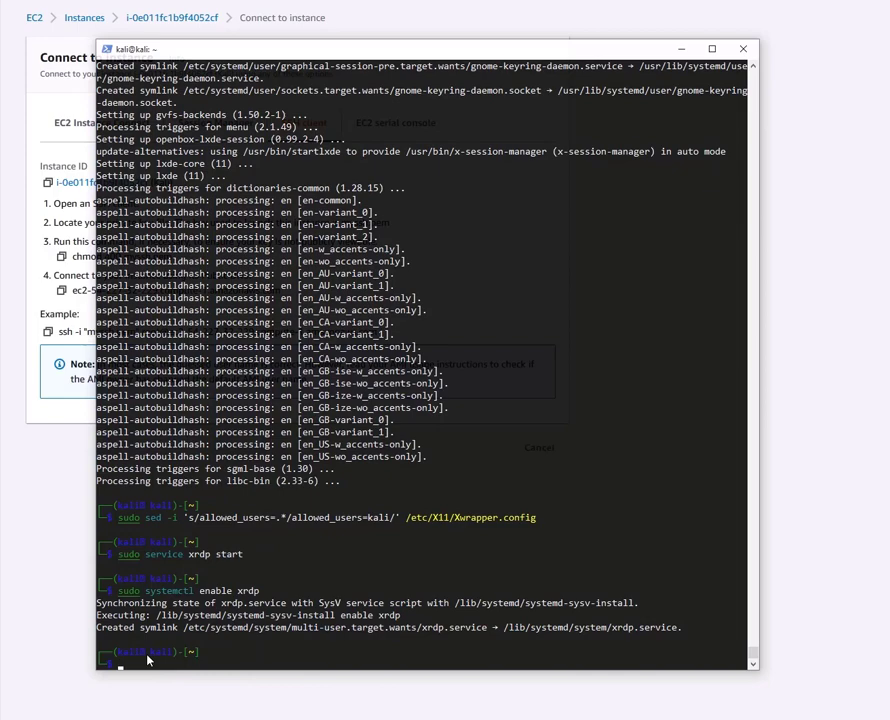
{"action": "left_click", "coordinate": [744, 48]}
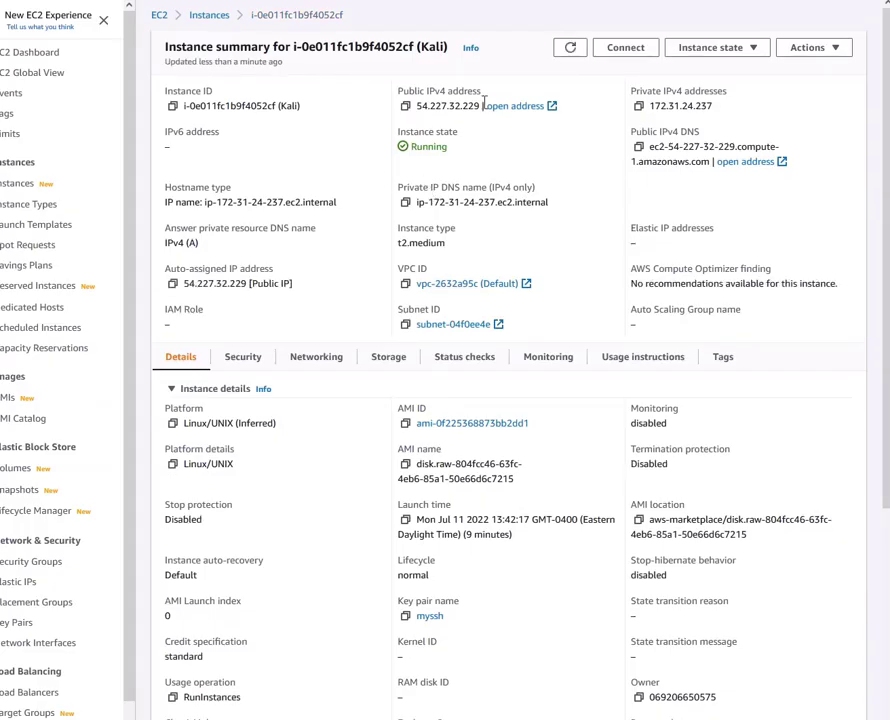
Step: Copy public IP 54.227.32.229 and connect Remote Desktop to it, accepting the identity warning
{"action": "double_click", "coordinate": [448, 104]}
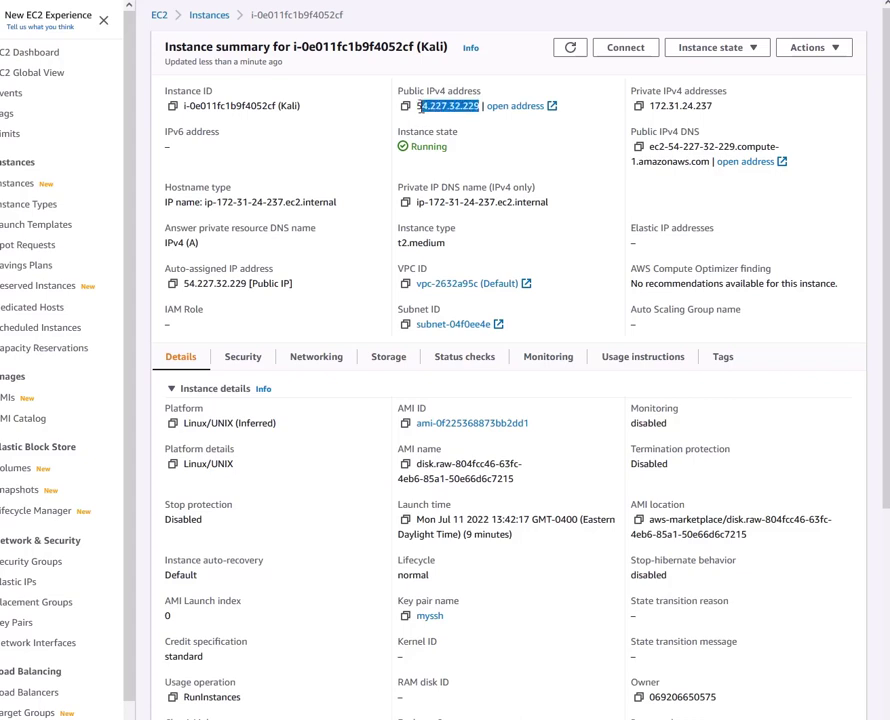
{"action": "right_click", "coordinate": [448, 104]}
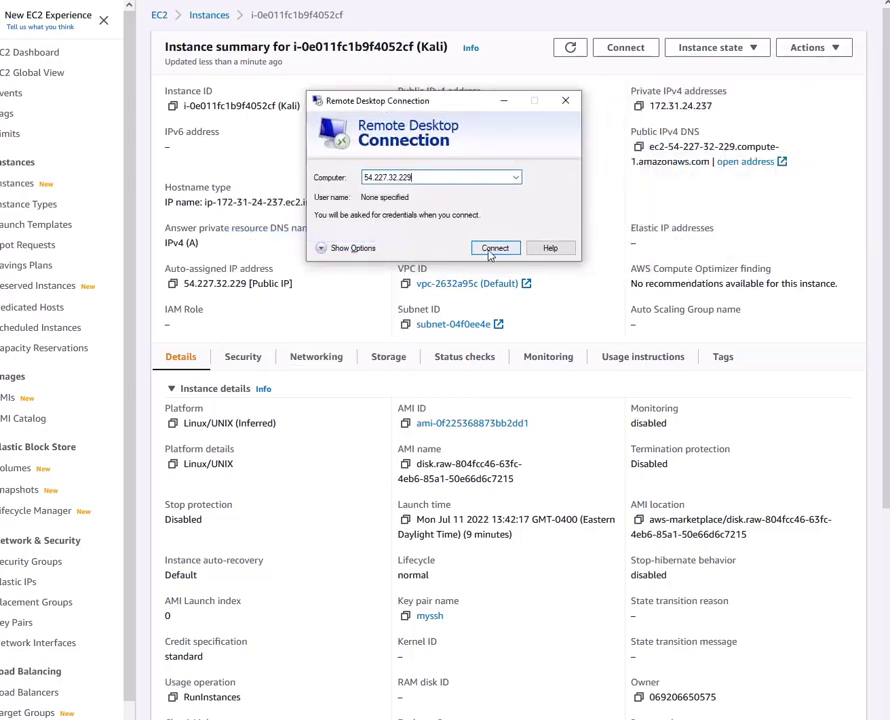
{"action": "left_click", "coordinate": [496, 248]}
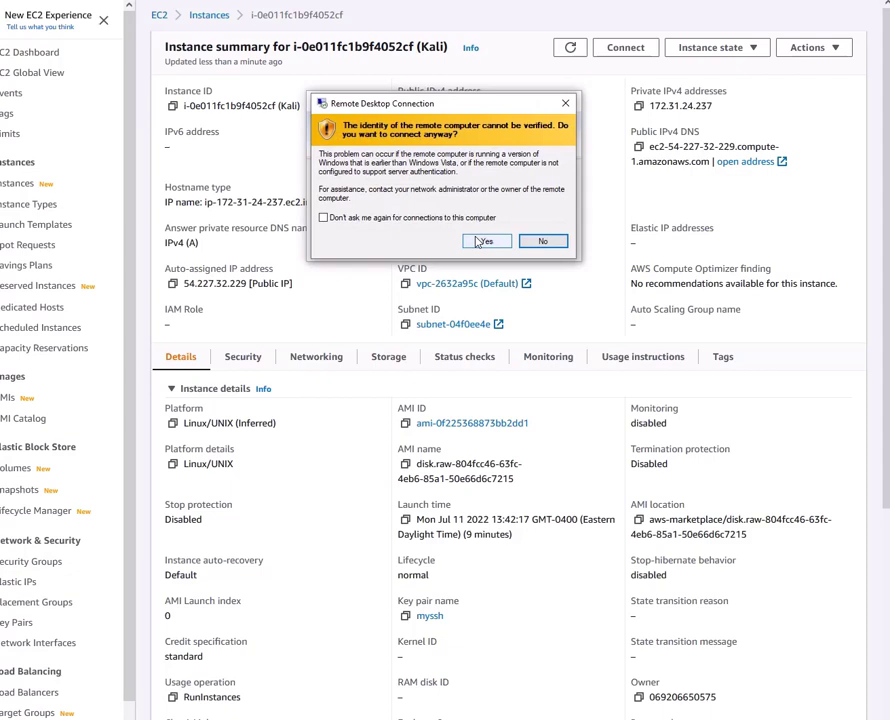
{"action": "left_click", "coordinate": [486, 240]}
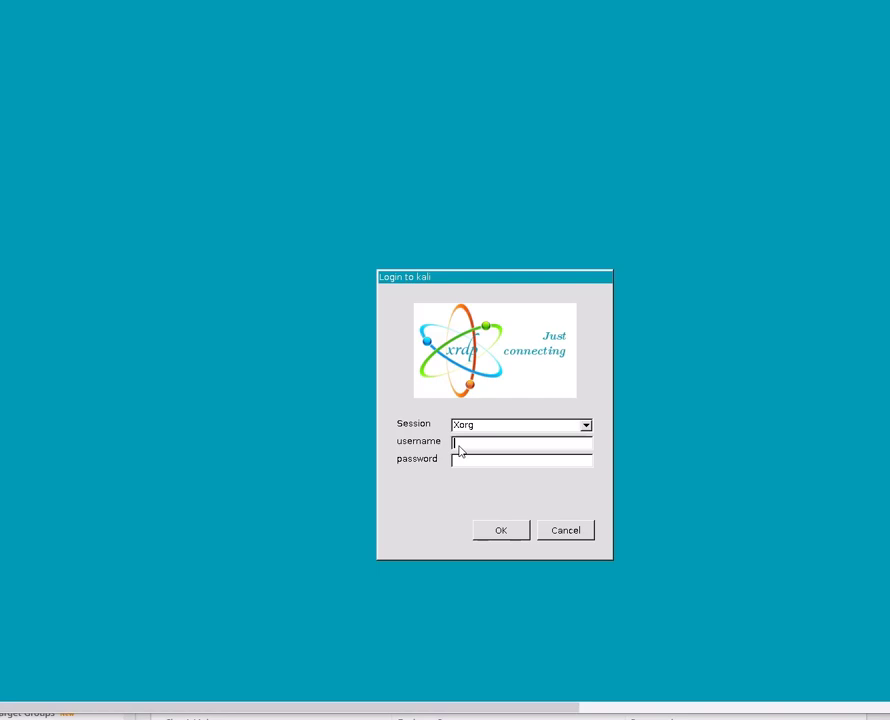
Step: Log into the xrdp session as user kali to reach the Kali desktop
{"action": "type", "text": "kali"}
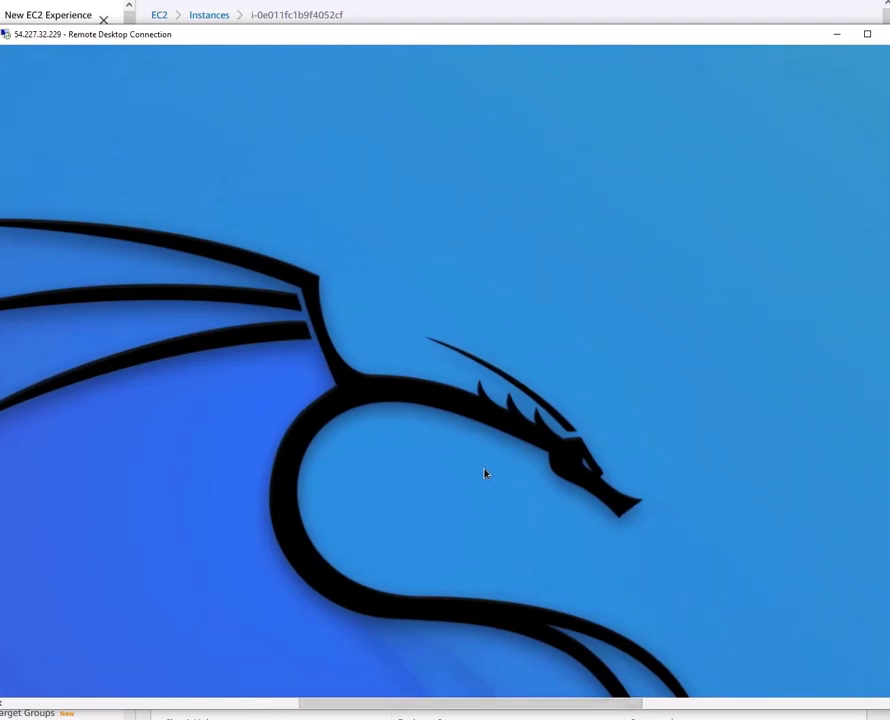
{"action": "mouse_move", "coordinate": [508, 488]}
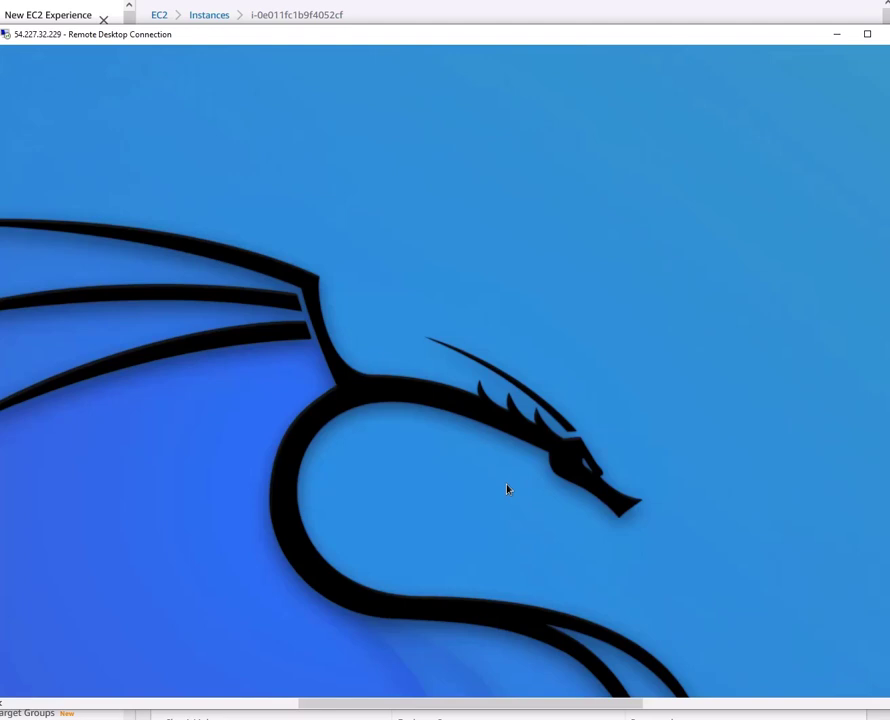